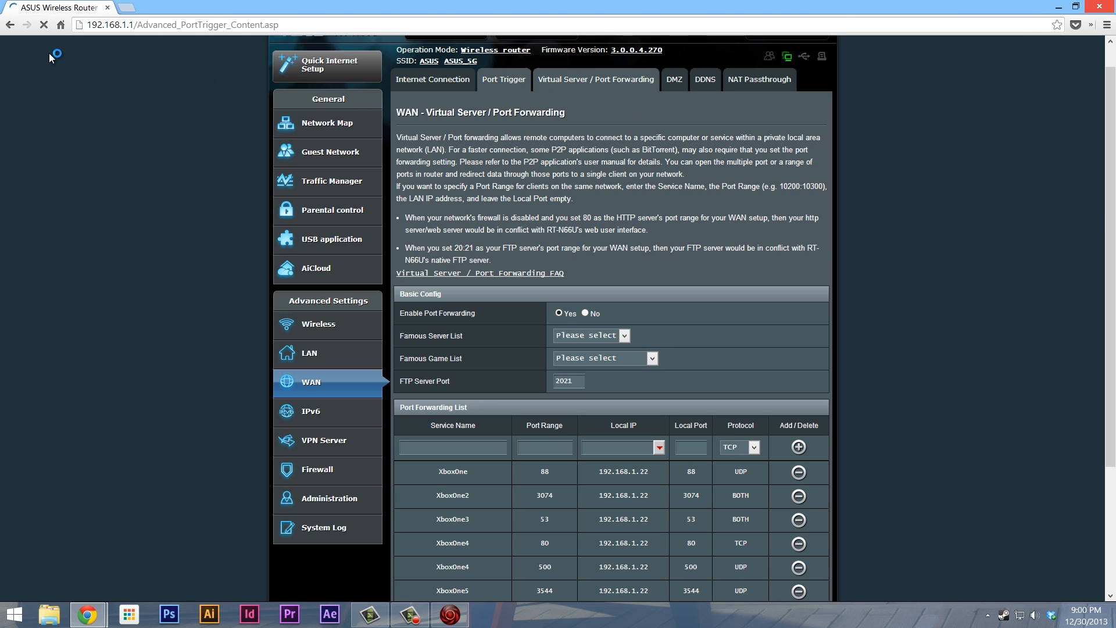
{"action": "mouse_move", "coordinate": [44, 23]}
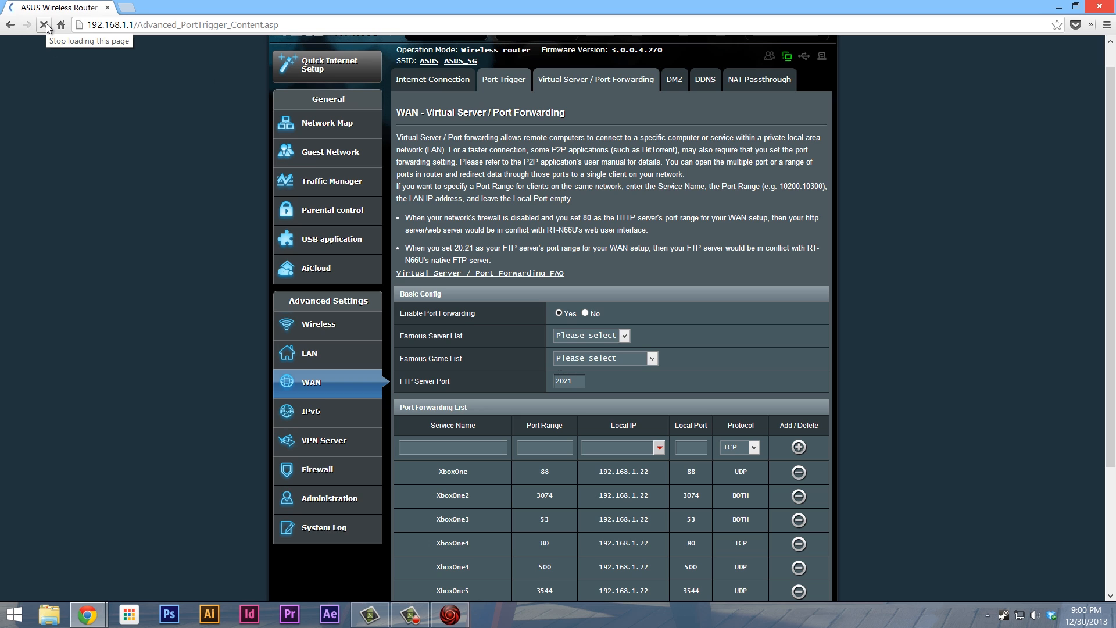
Step: Switch to the WAN Port Trigger page, showing triggering disabled with no entries
{"action": "left_click", "coordinate": [503, 79]}
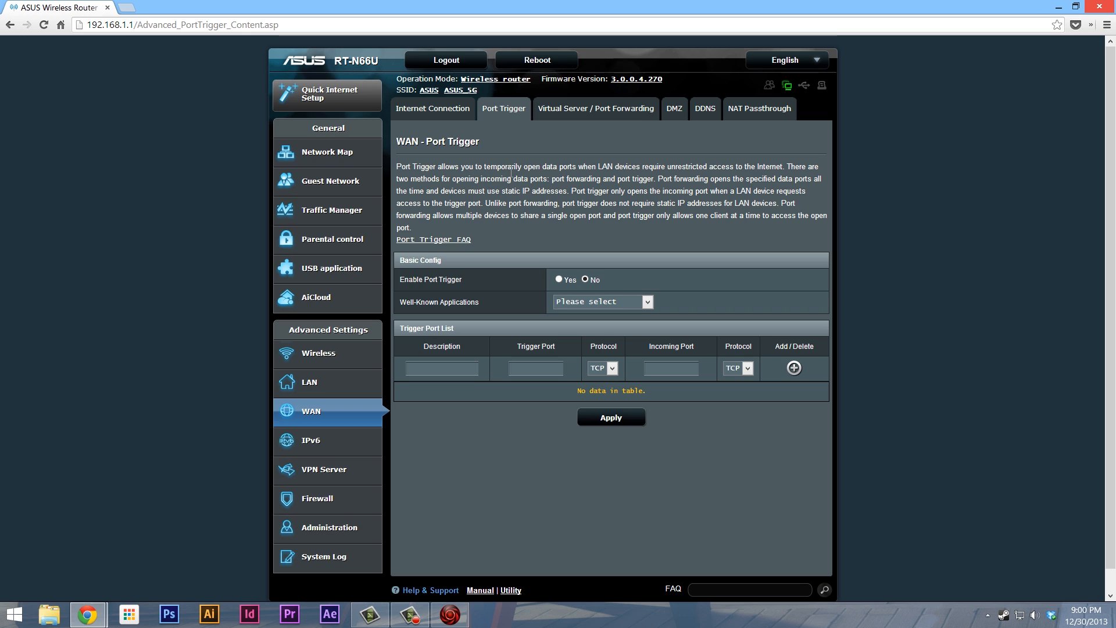
{"action": "mouse_move", "coordinate": [474, 182]}
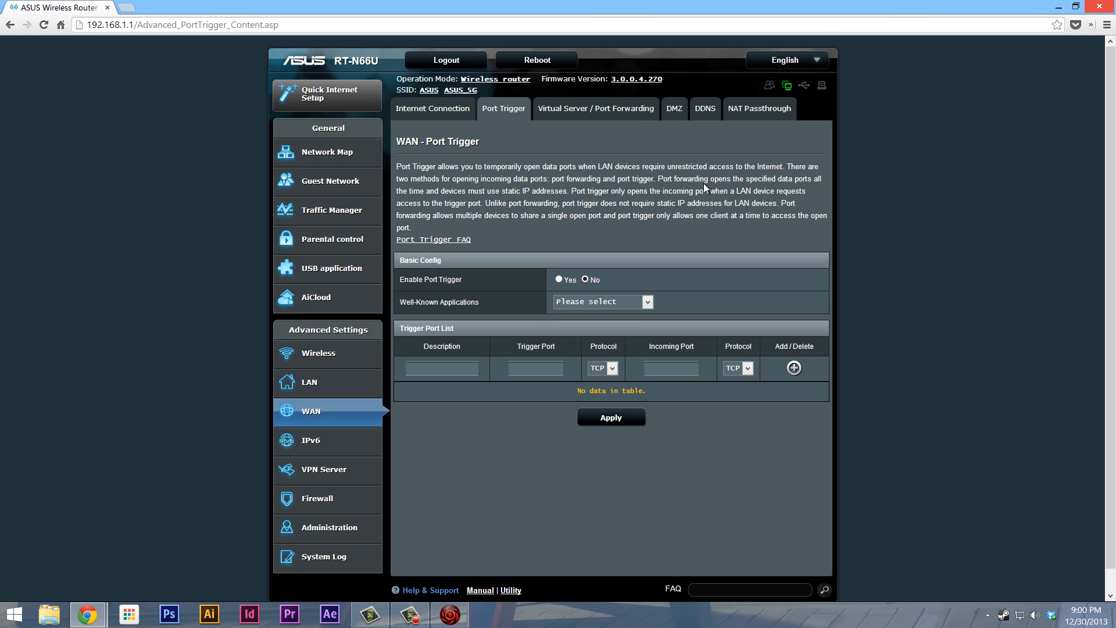
{"action": "mouse_move", "coordinate": [490, 190]}
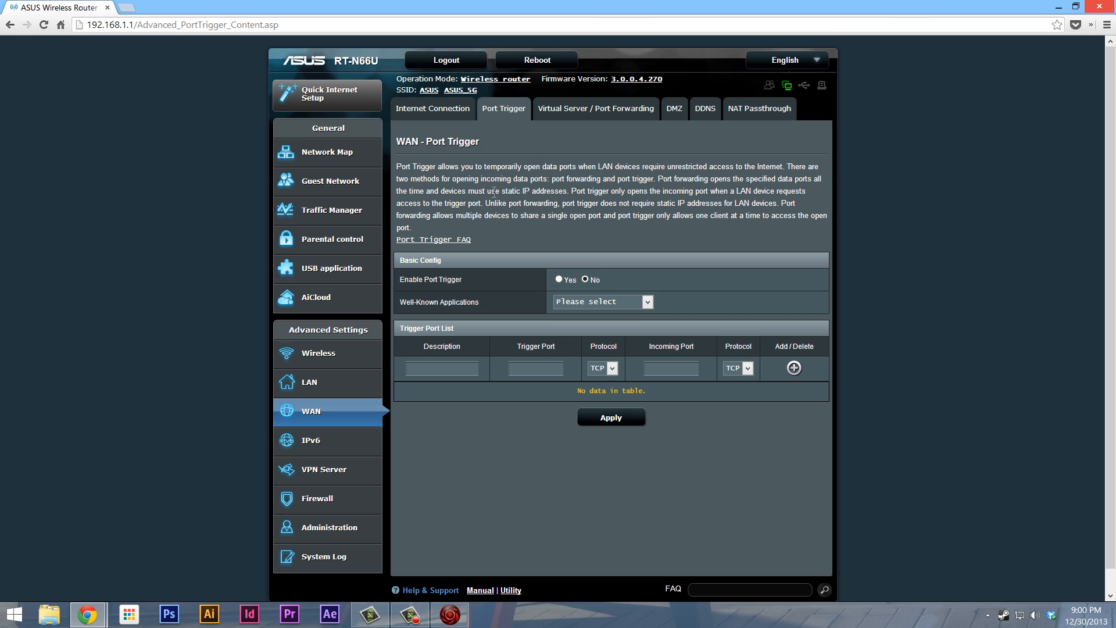
{"action": "mouse_move", "coordinate": [533, 200]}
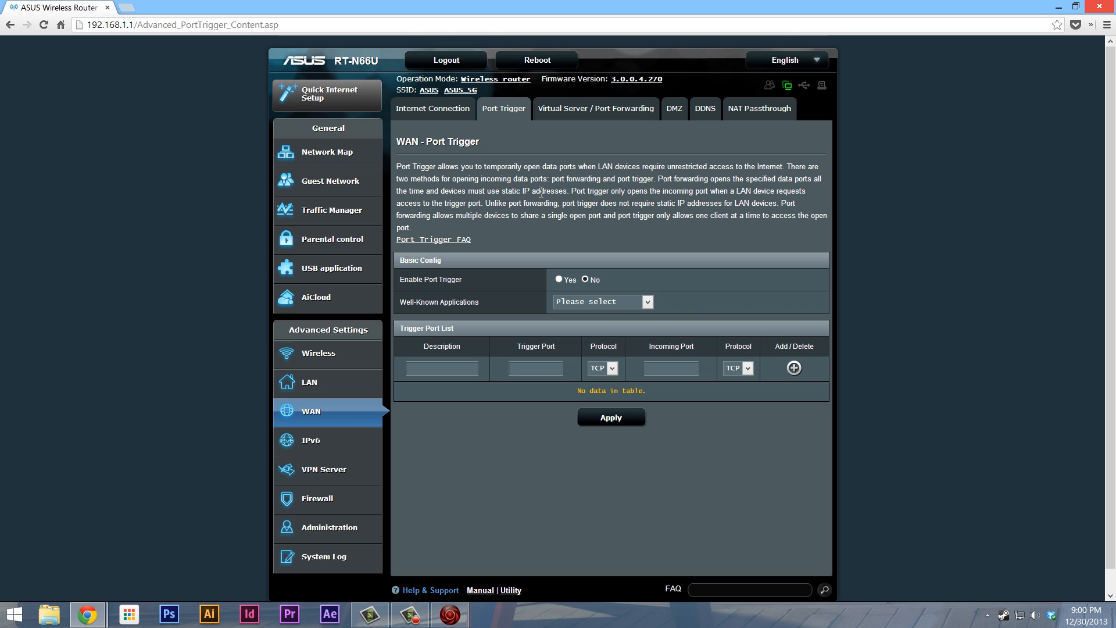